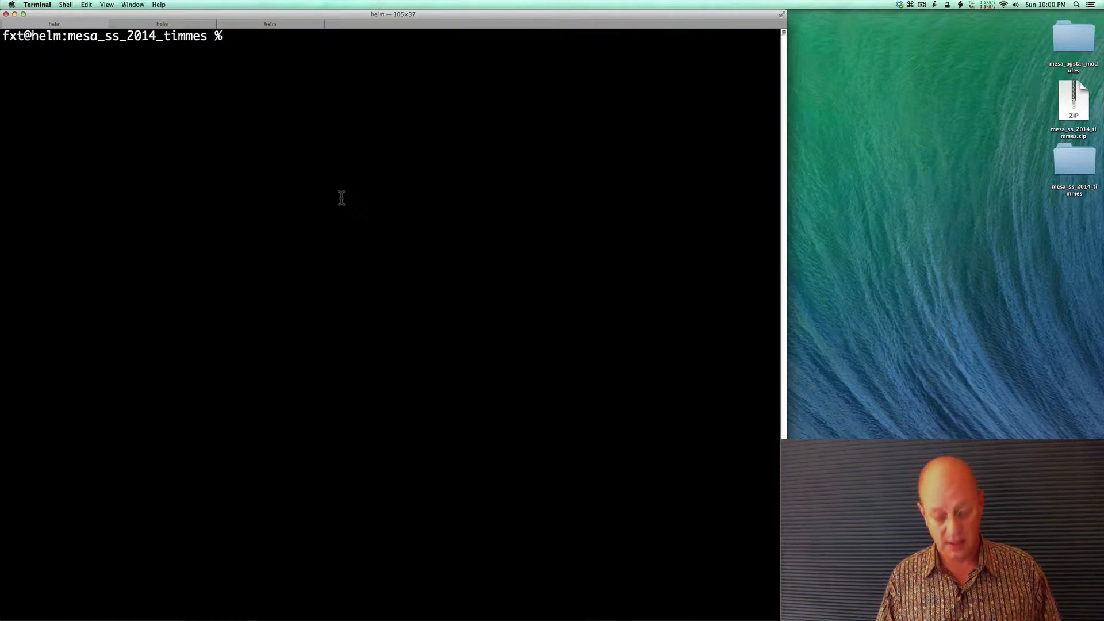
Step: Launch the MESA run with ./rn, loading the saved carbon-ignition model
text(./rn)
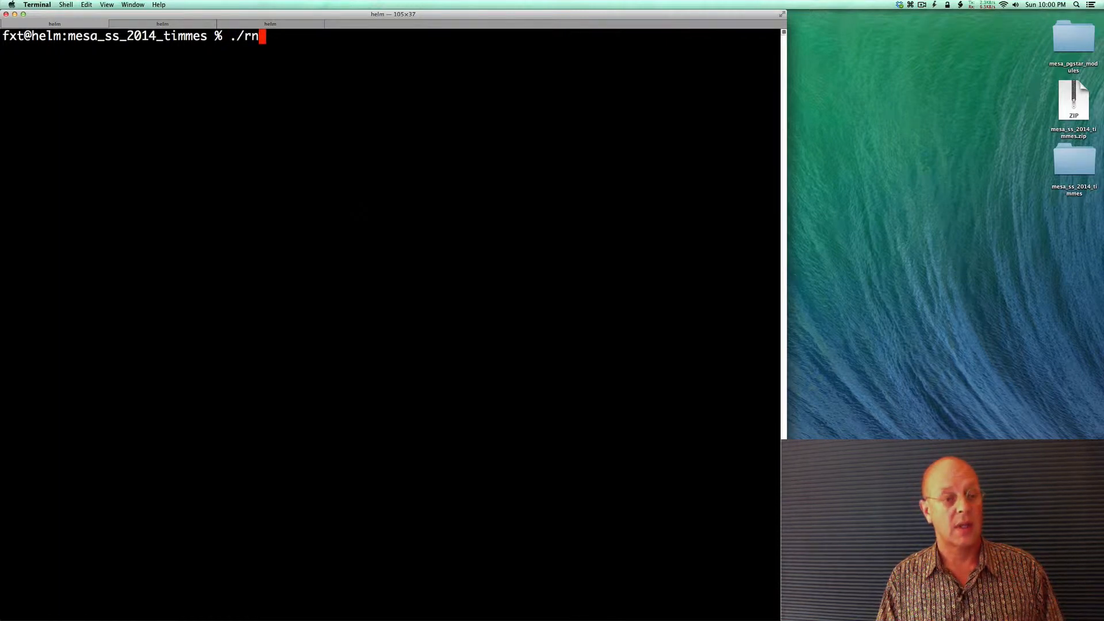
key(Return)
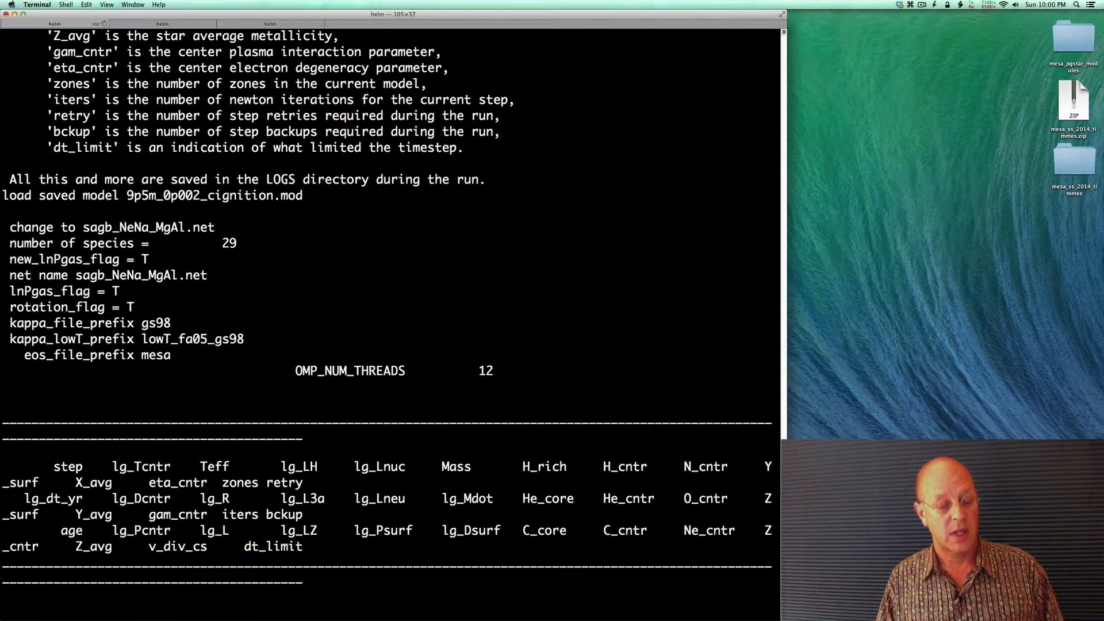
scroll(down, 3)
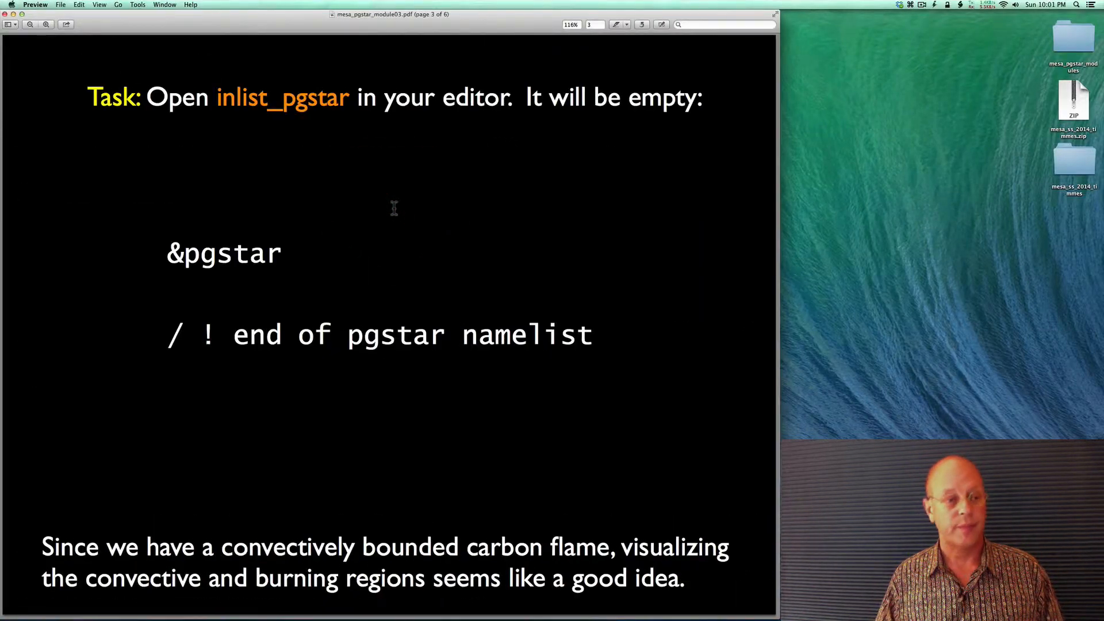
mouse_move(386, 191)
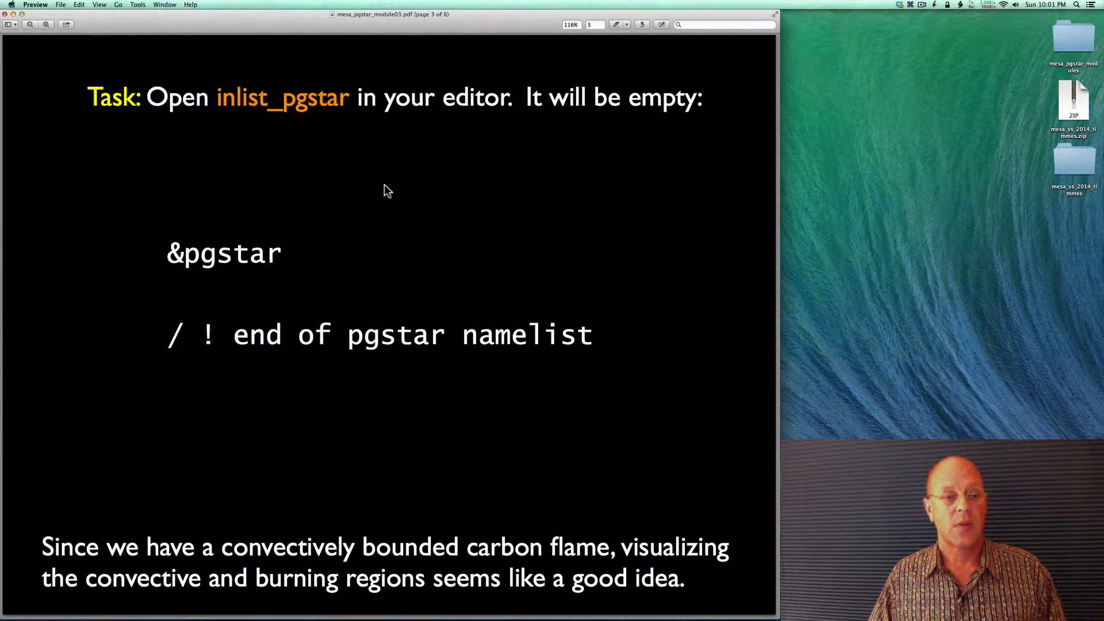
mouse_move(393, 171)
text(e)
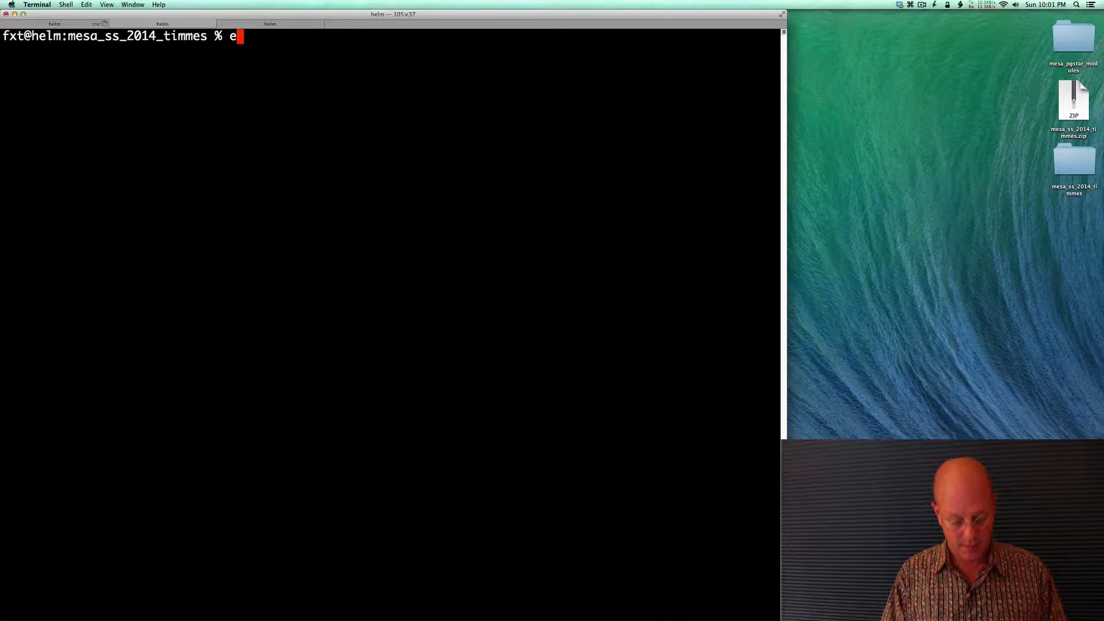
Step: Bring up inlist_pgstar in emacs, showing the empty &pgstar namelist
text(macs inlist)
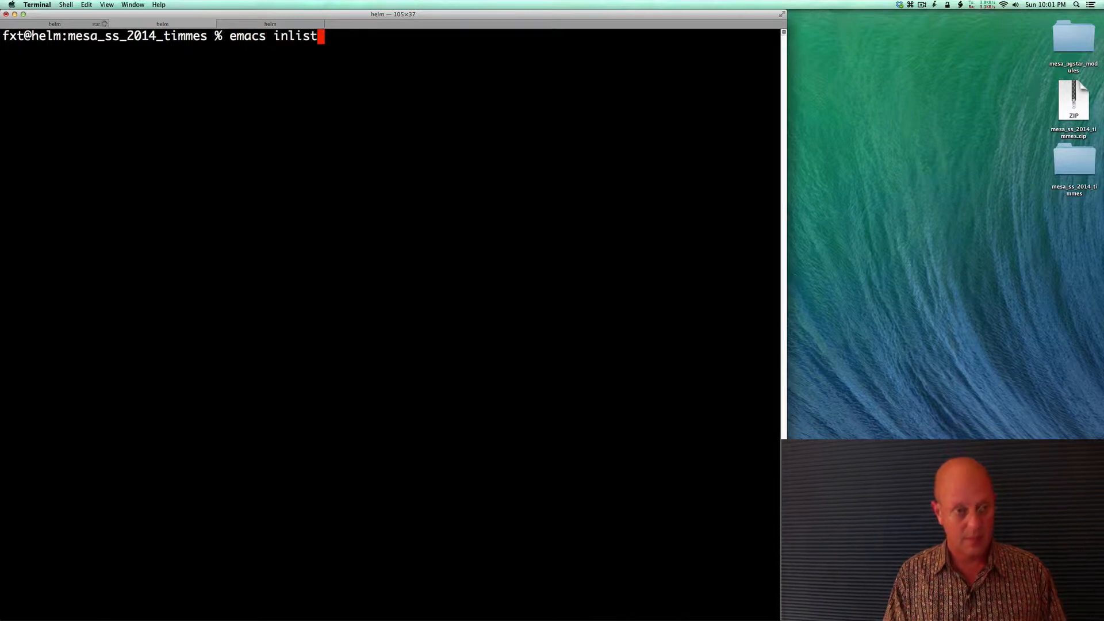
text(_pgstar)
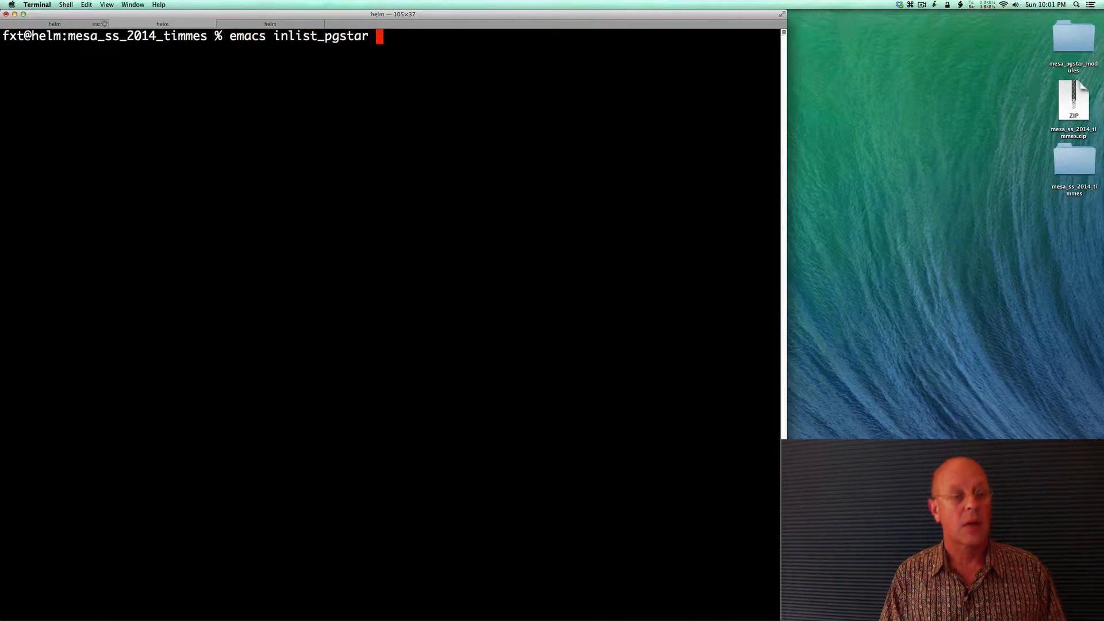
key(Return)
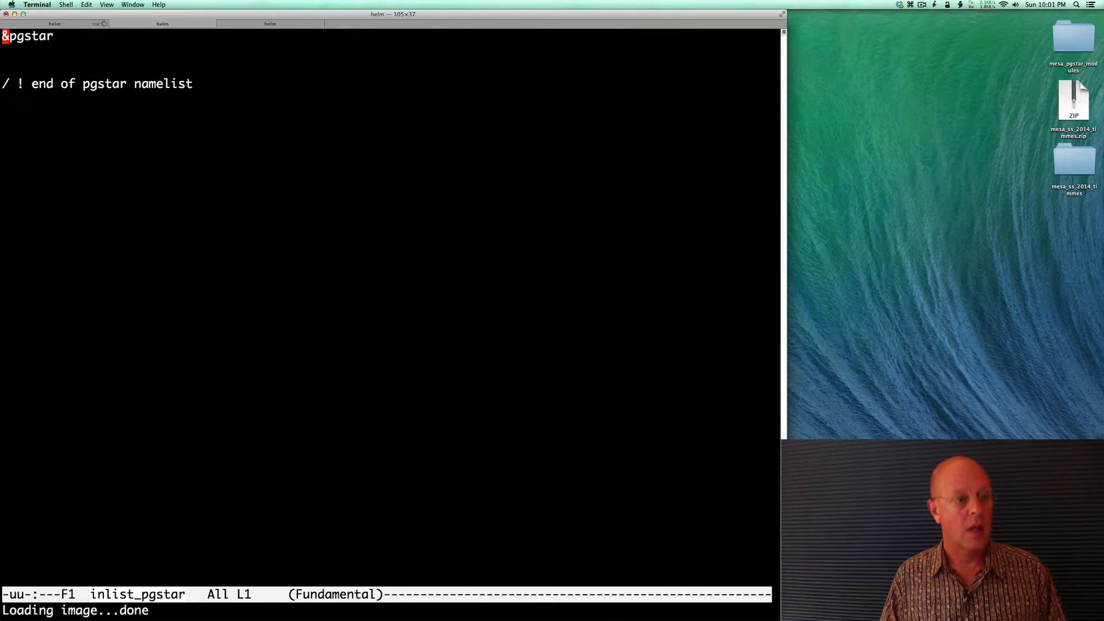
key(return)
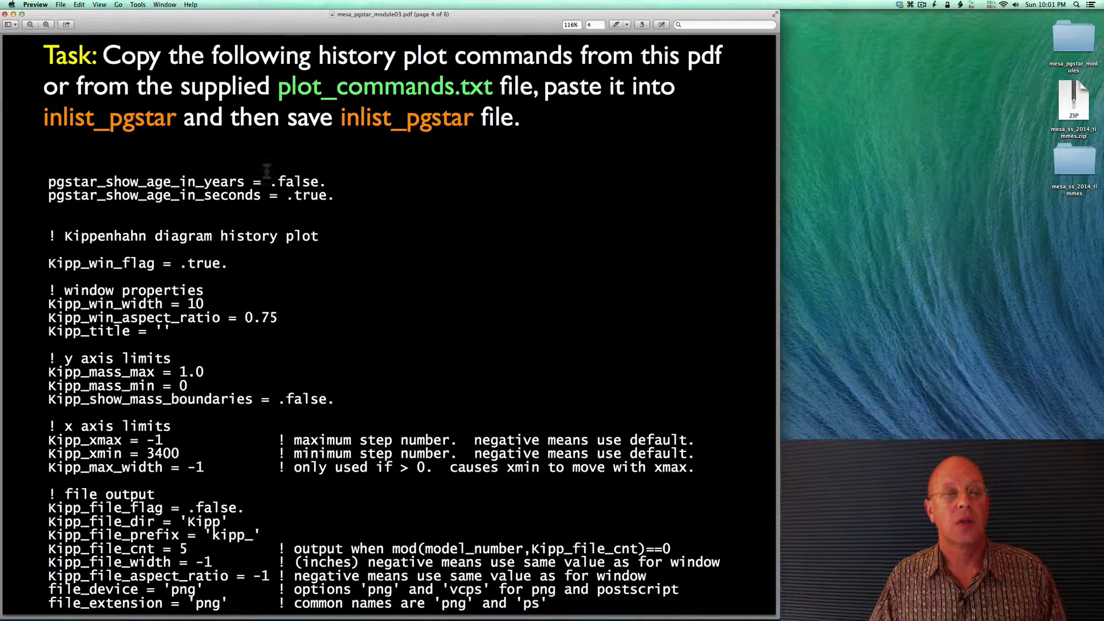
mouse_move(229, 106)
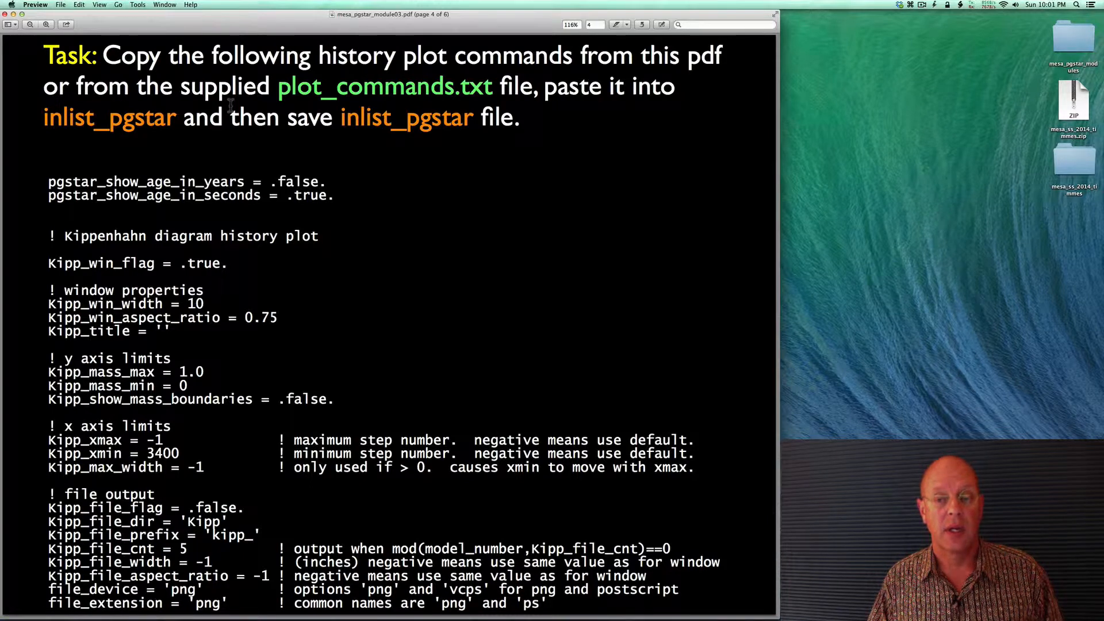
Step: Show slide 4 in Preview listing the Kippenhahn history plot commands
click(1073, 158)
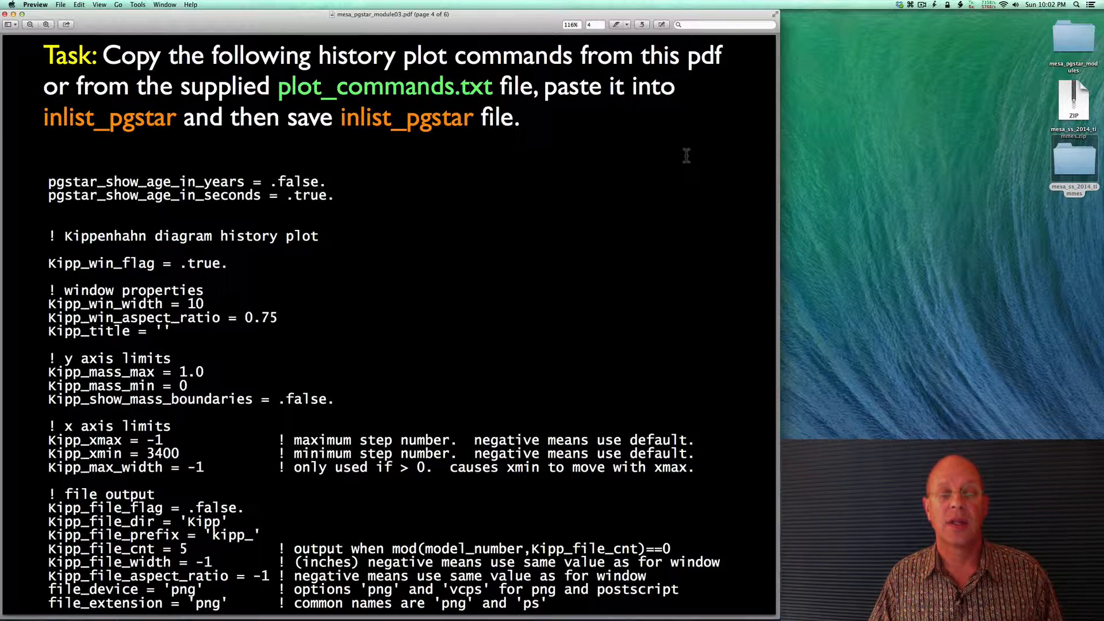
mouse_move(647, 160)
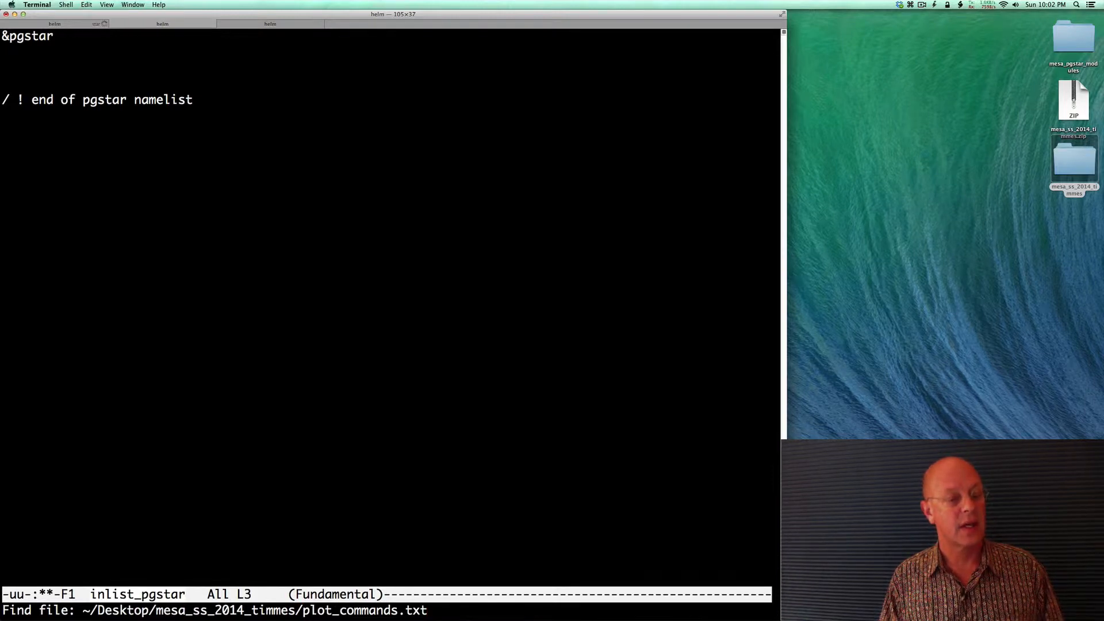
Step: Load ~/Desktop/mesa_ss_2014_timmes/plot_commands.txt in emacs and mark the Kippenhahn commands
key(Return)
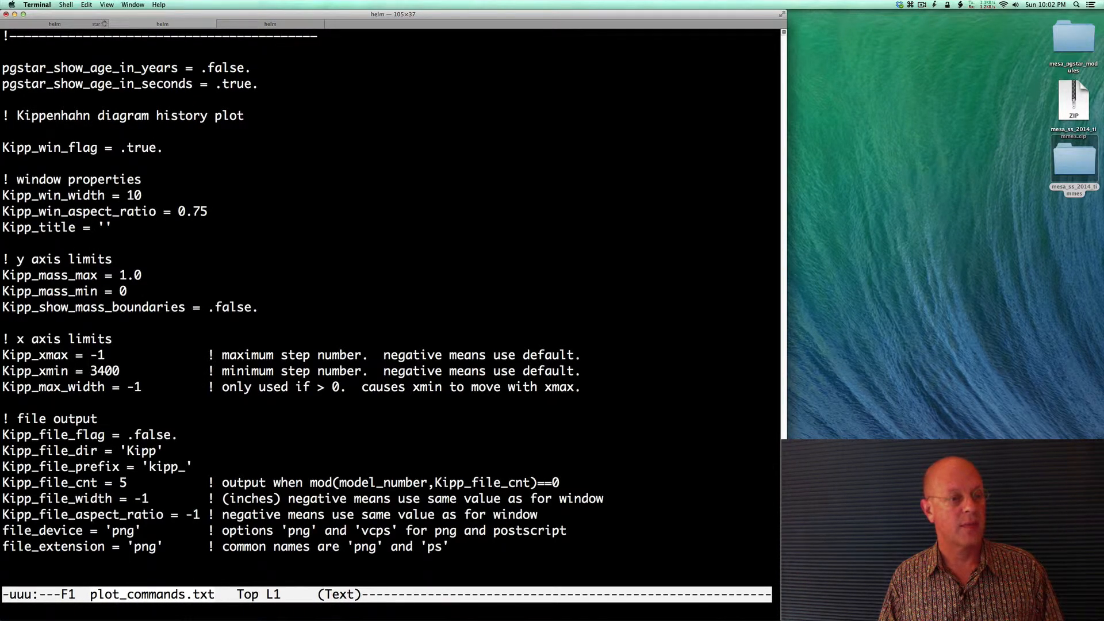
key(ctrl+space)
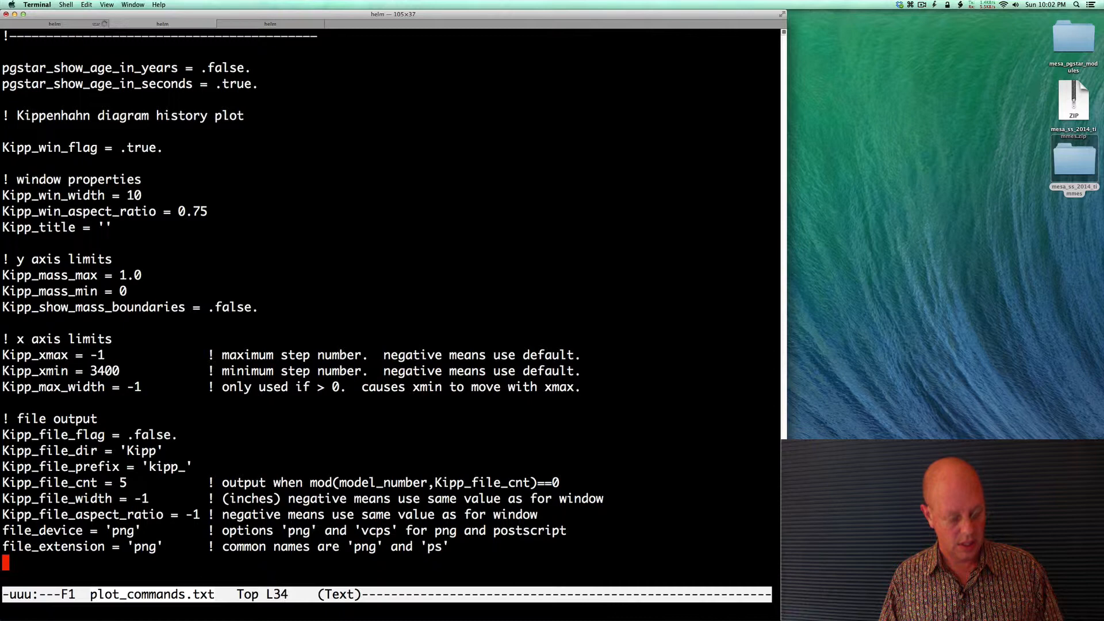
key(ctrl+space)
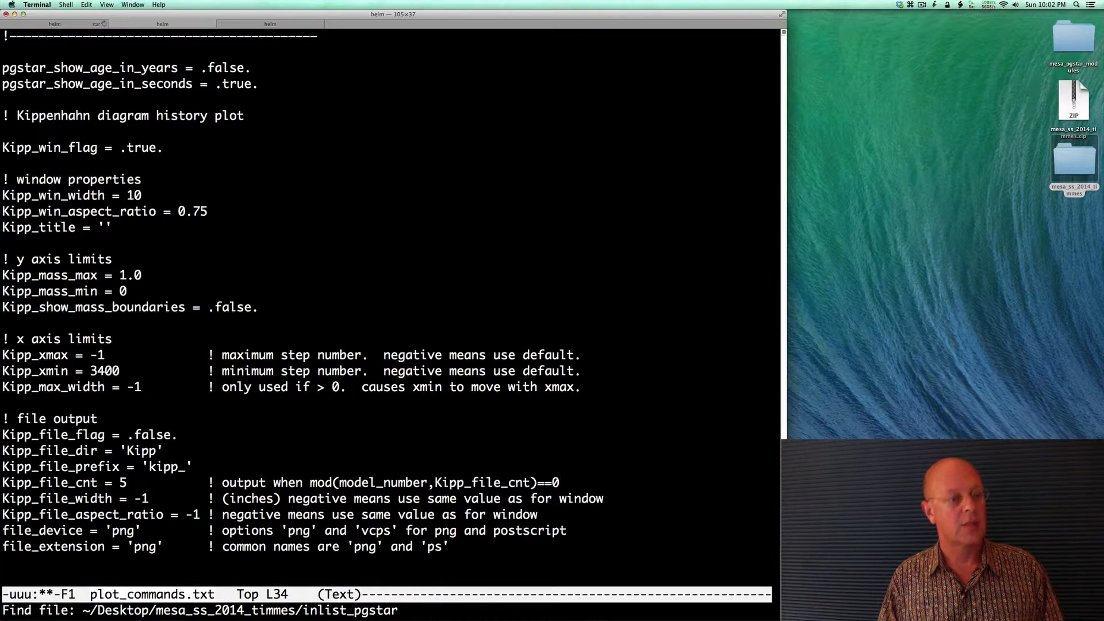
Step: Switch the emacs buffer back to ~/Desktop/mesa_ss_2014_timmes/inlist_pgstar
key(Return)
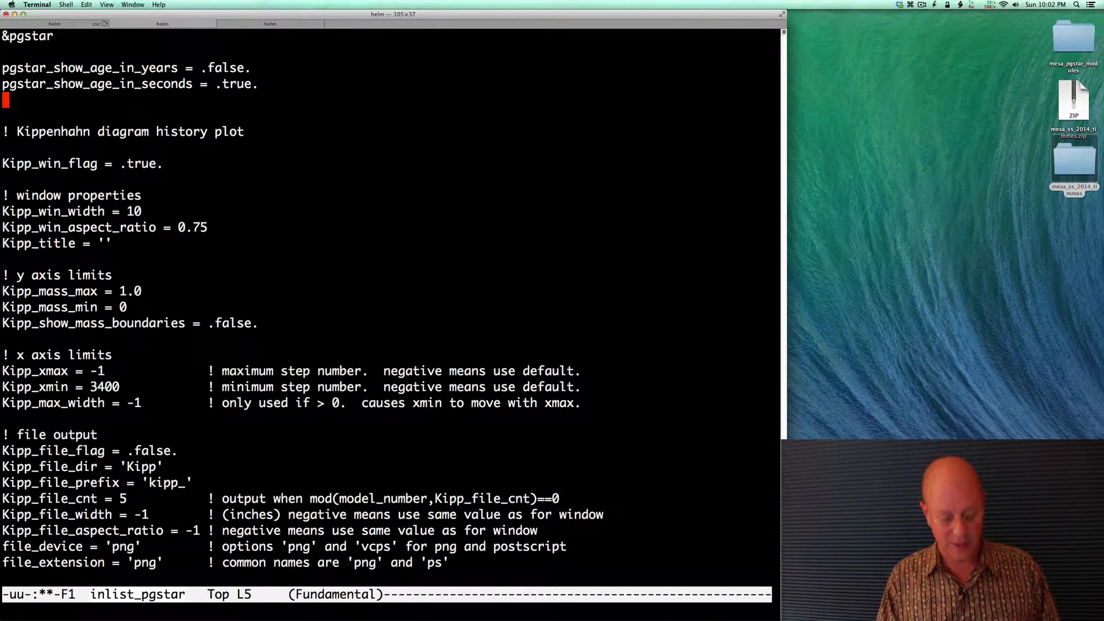
Step: Add a pgstar_sleep = 2 line below the age display options
text(pgstar)
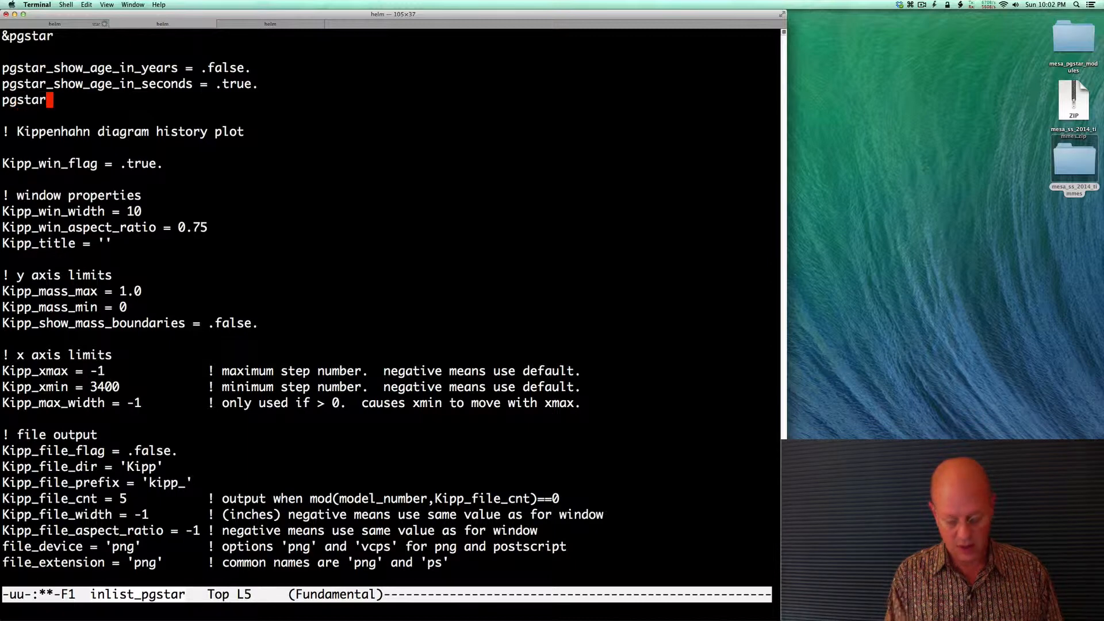
text(_sleep)
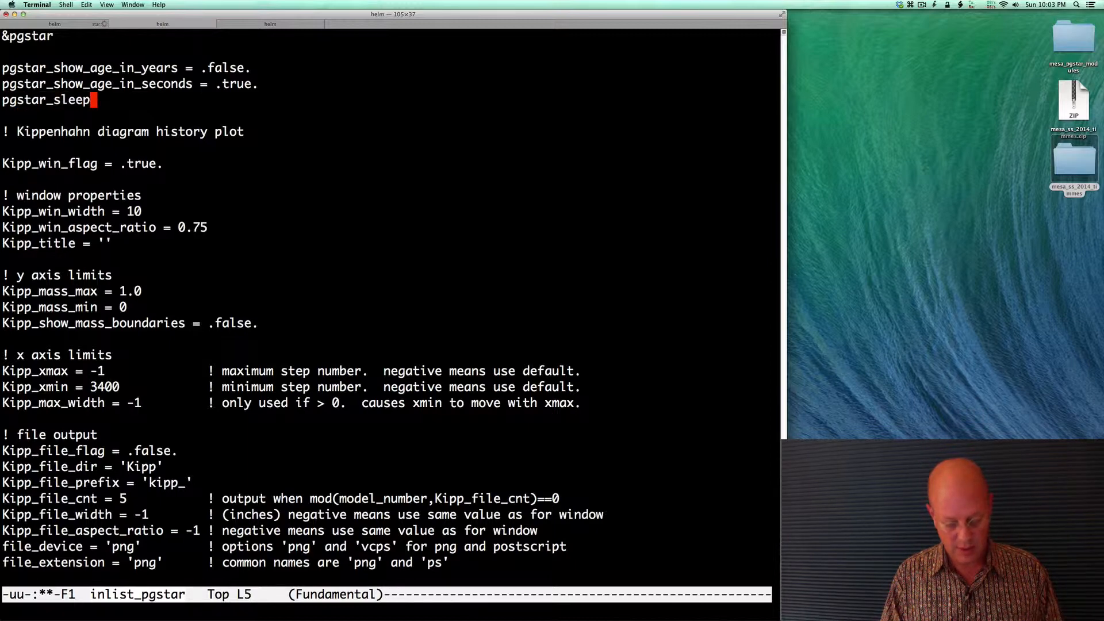
text(= 2)
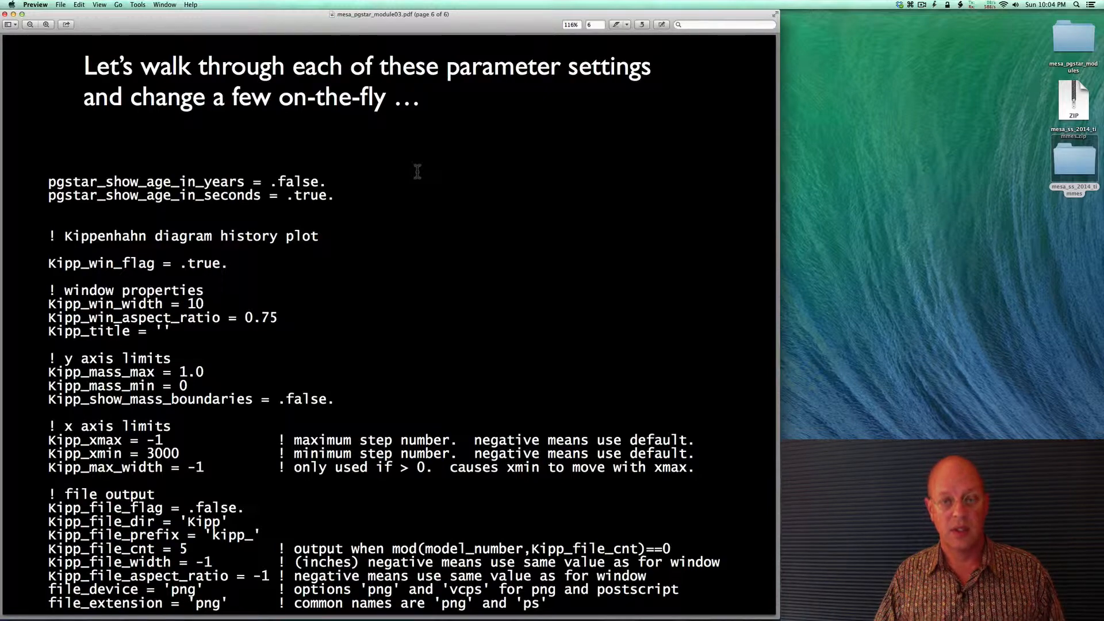
mouse_move(423, 198)
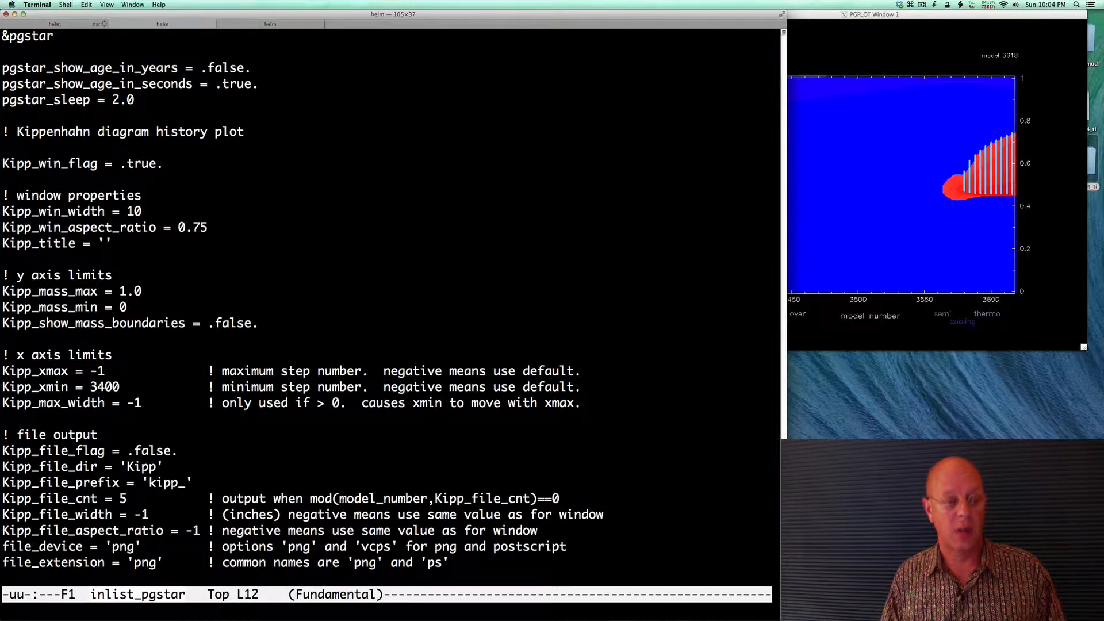
Step: Try Kipp_win_width 16 to enlarge the plot window, then restore 10 and aspect ratio 0.75
text(16)
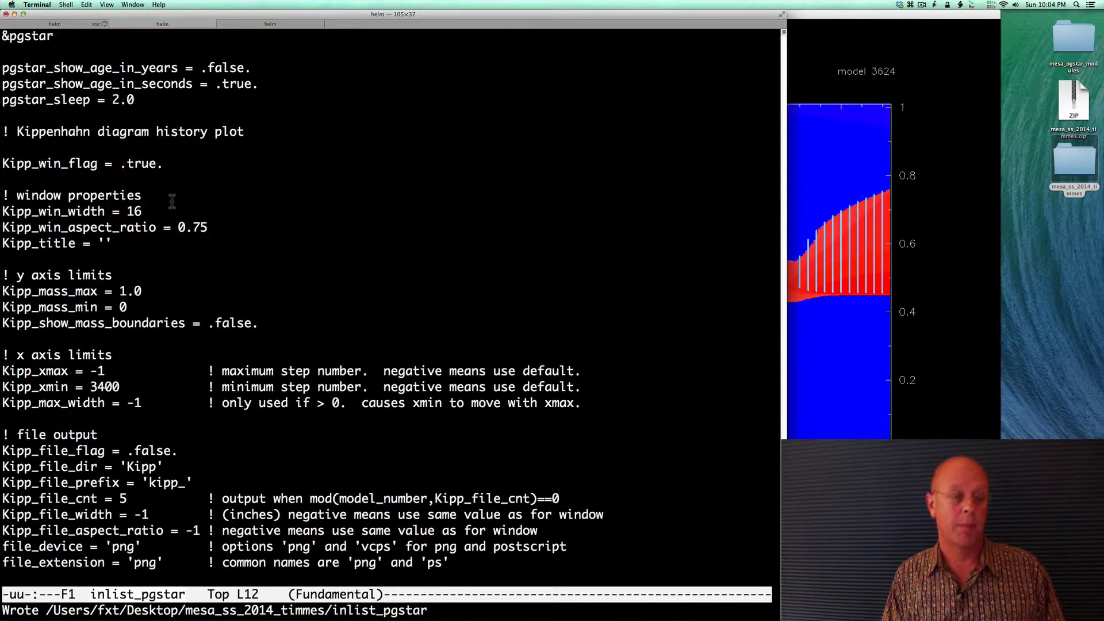
text(0)
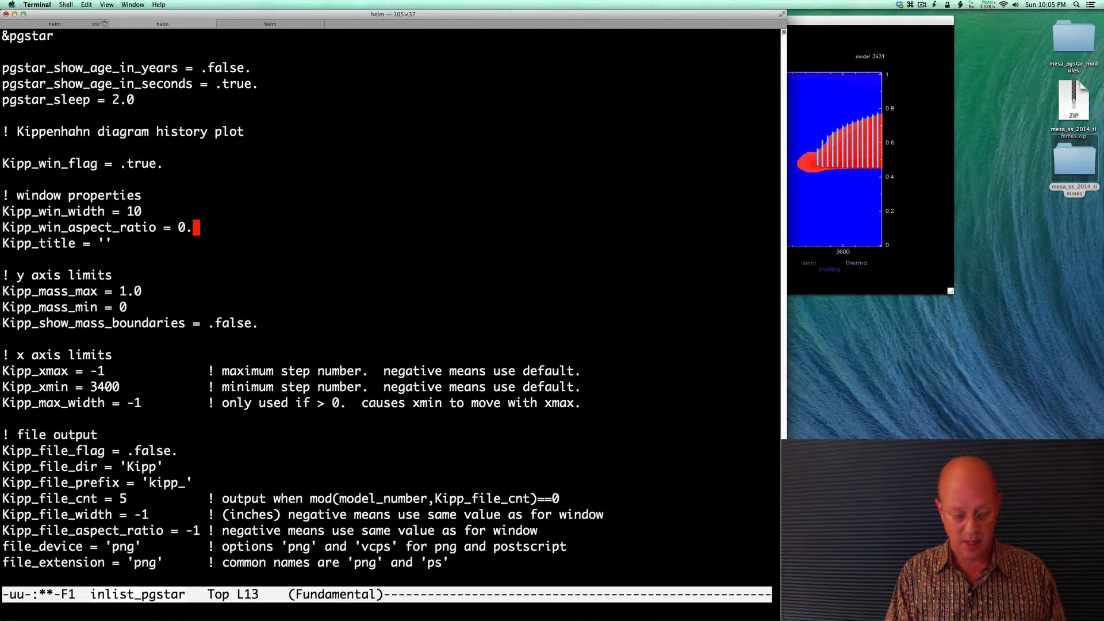
text(75)
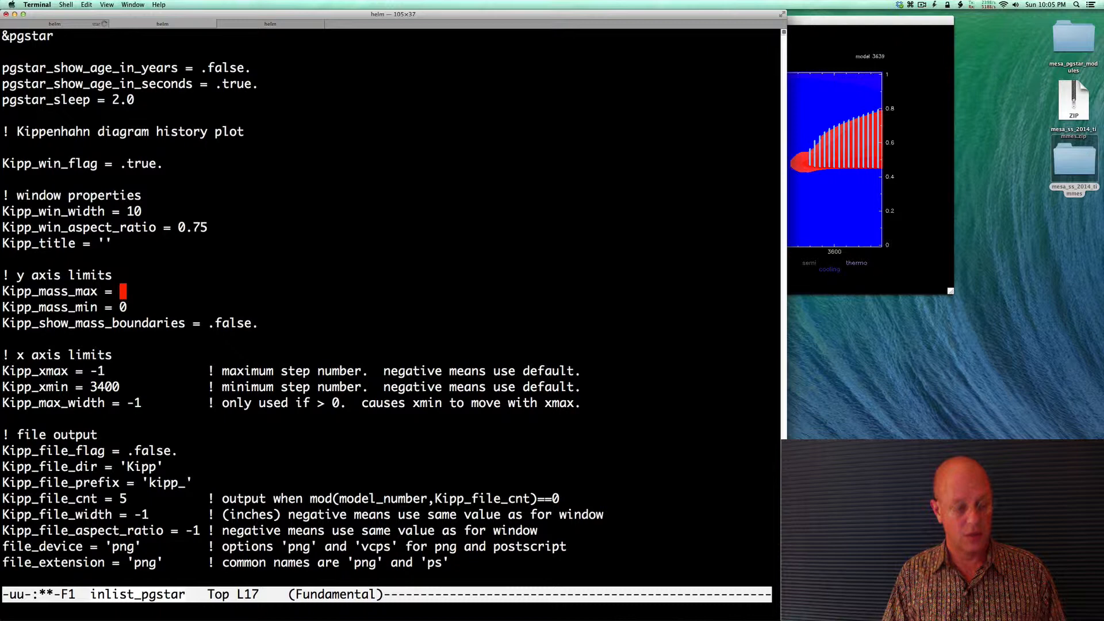
Step: Try Kipp_mass_max 9.5 to stretch the mass axis, then restore it to 1.0
text(9.)
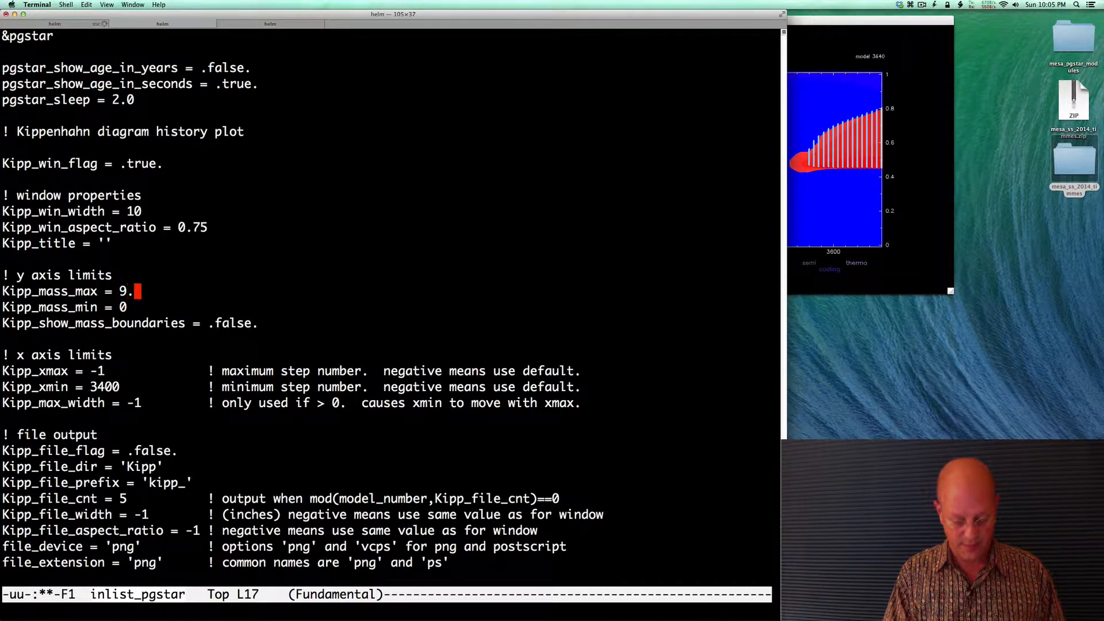
text(5)
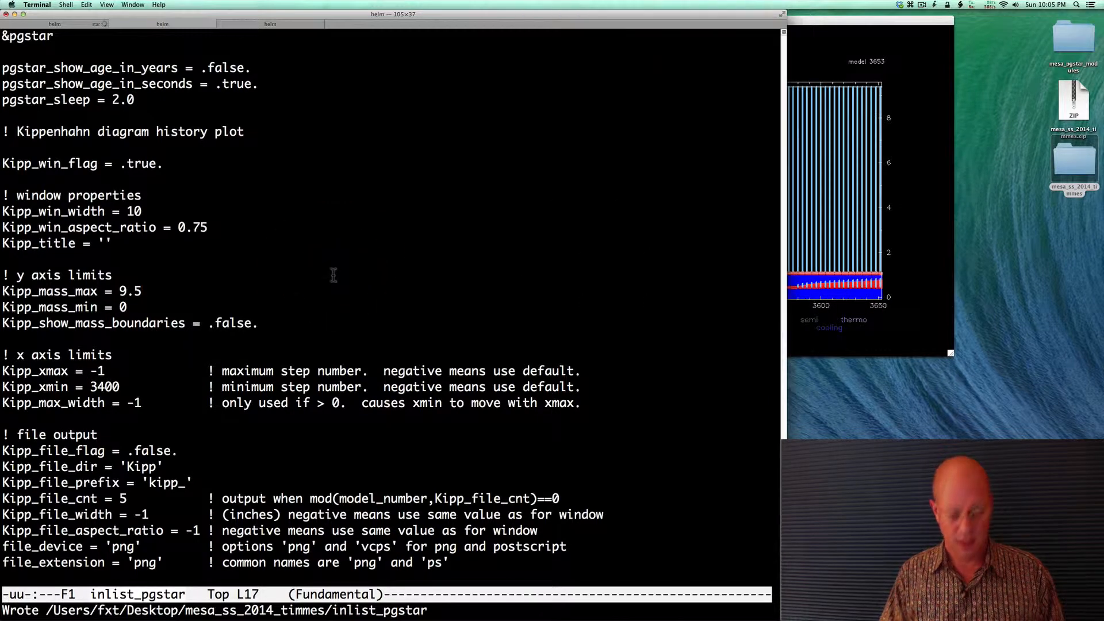
text(1.0)
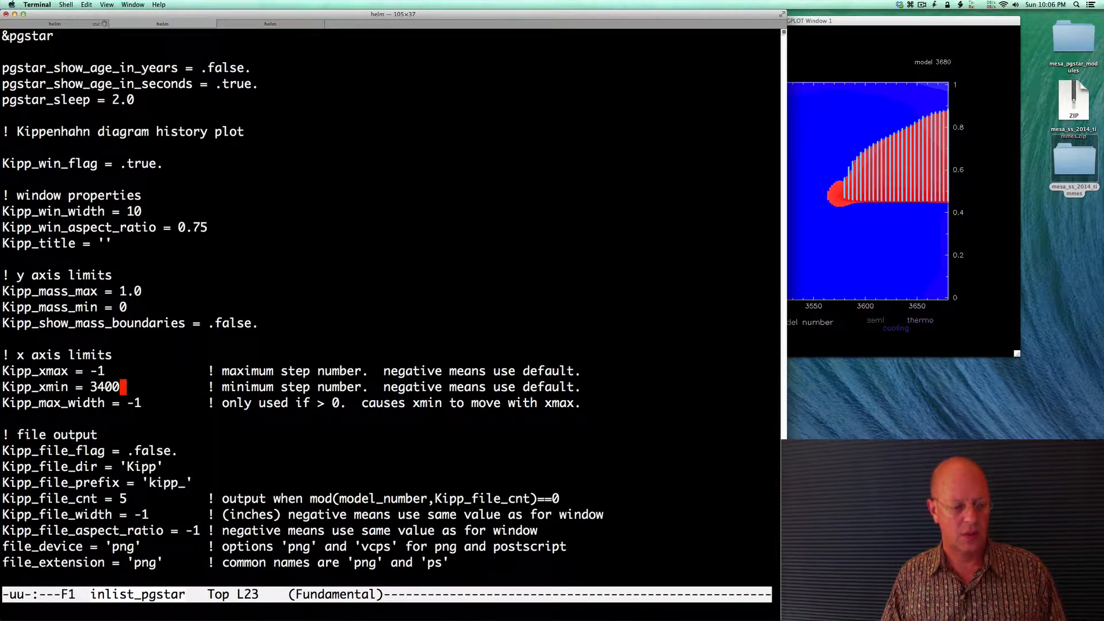
Step: Clear Kipp_xmin to show the full model history, then restore it to 3400
key(backspace)
text(-1)
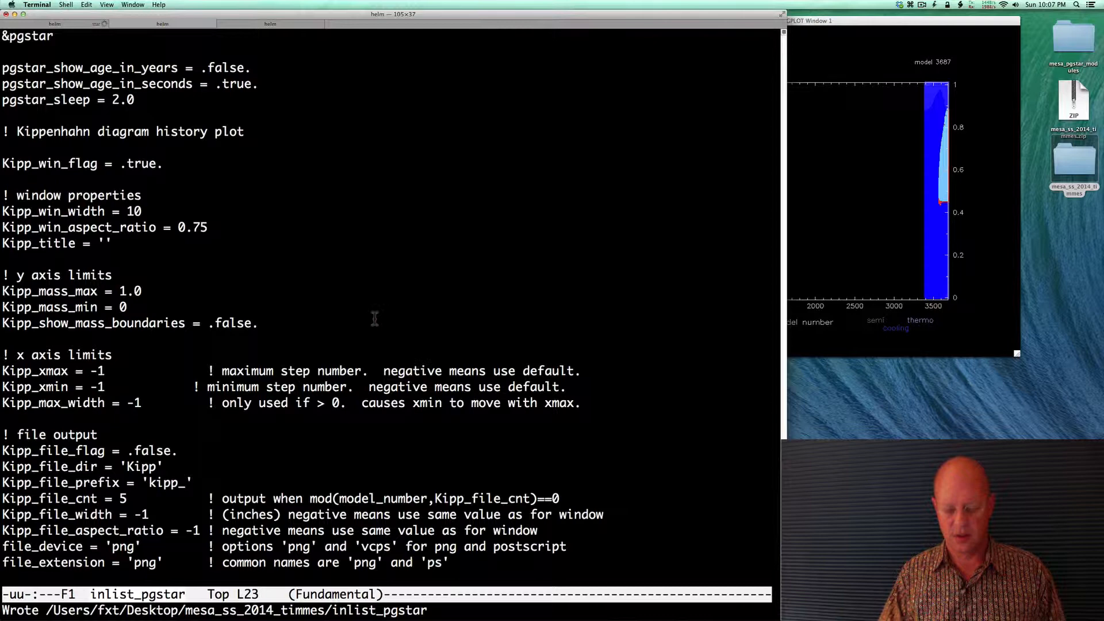
text(2400)
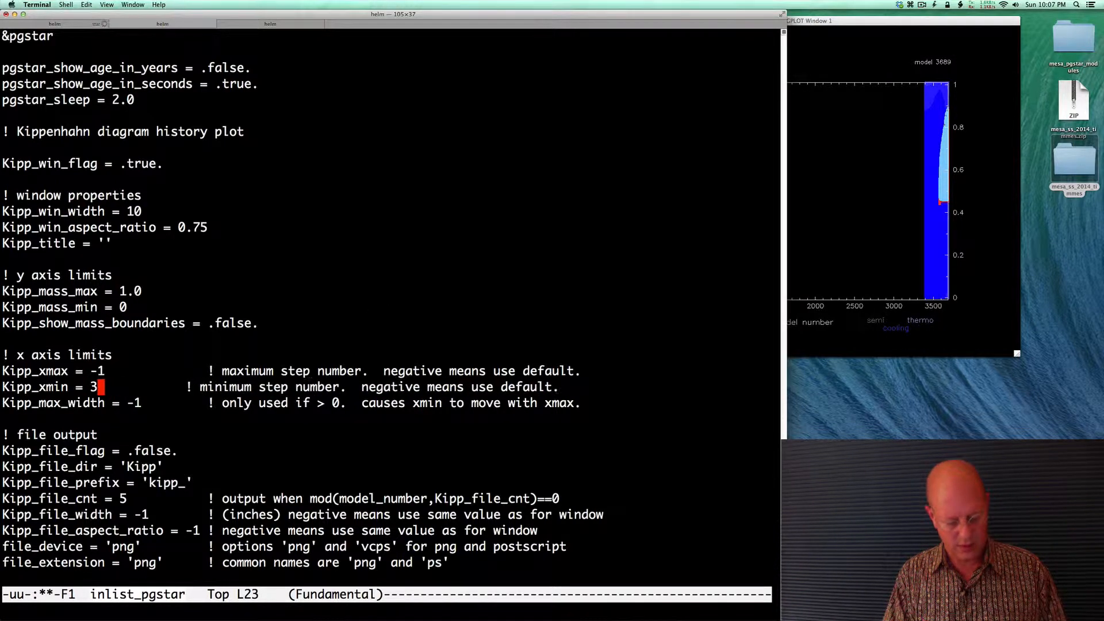
text(400)
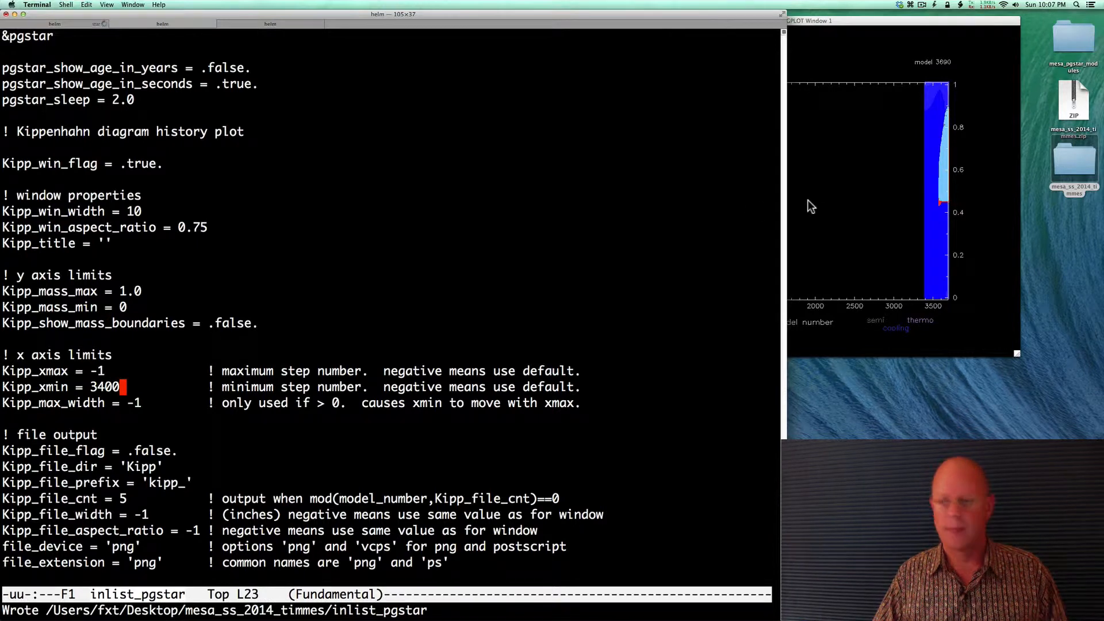